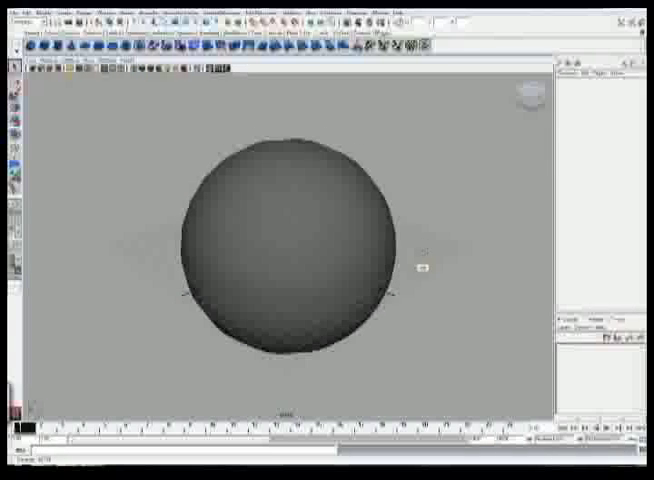
# - Select the sphere and add dynamic hair curves with Hair > Create Hair
pyautogui.click(290, 240)
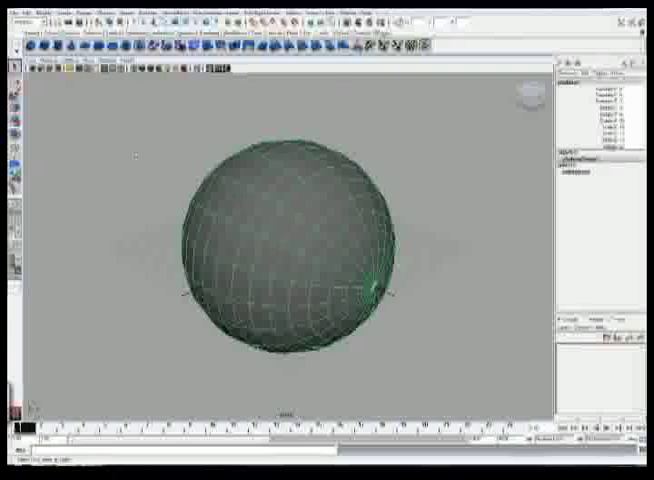
pyautogui.click(262, 11)
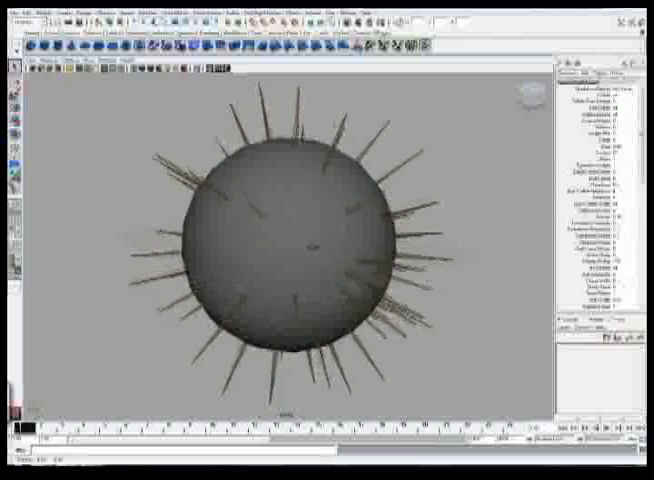
pyautogui.click(270, 18)
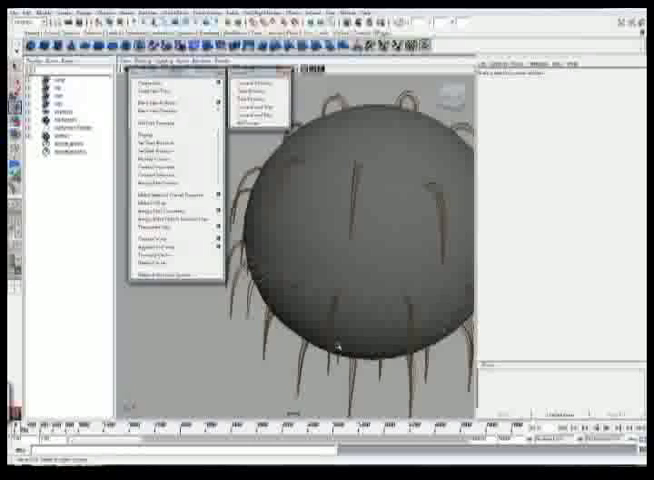
pyautogui.moveTo(255, 97)
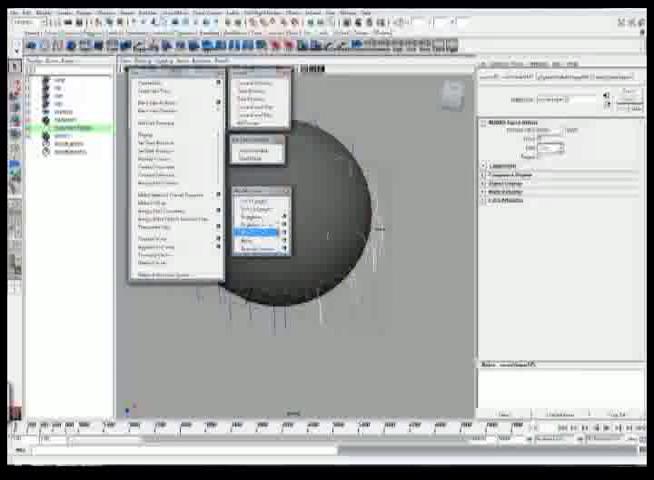
pyautogui.moveTo(262, 235)
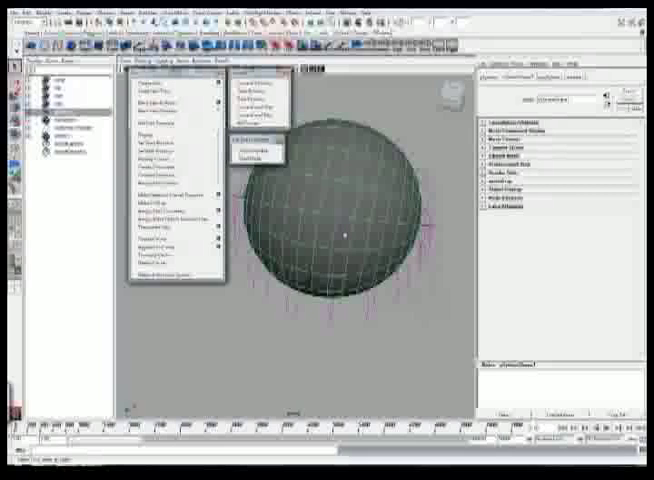
pyautogui.moveTo(175, 170)
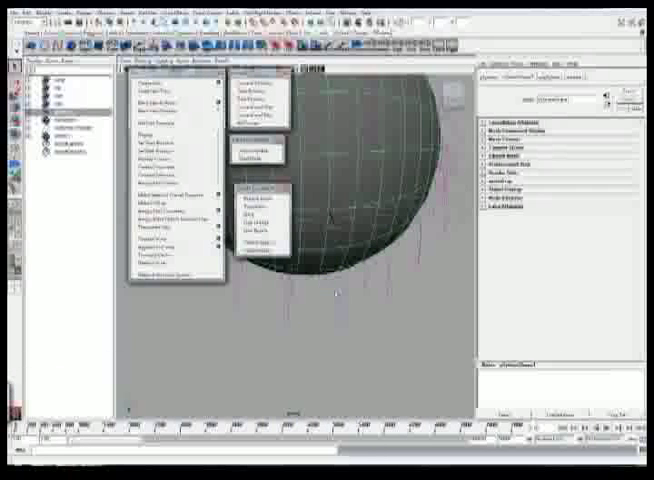
# - Select the sphere in the viewport to reposition it among the hanging hair strands
pyautogui.click(262, 205)
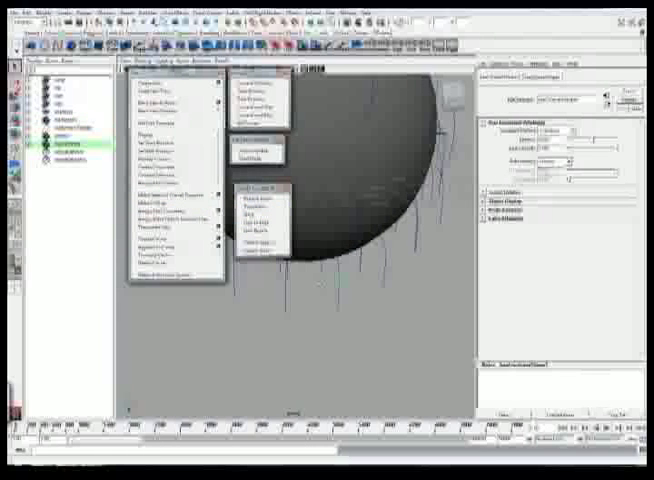
pyautogui.moveTo(92, 175)
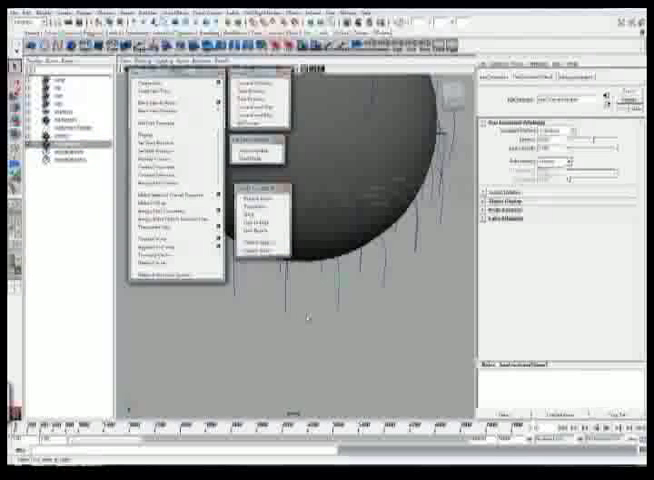
pyautogui.moveTo(258, 240)
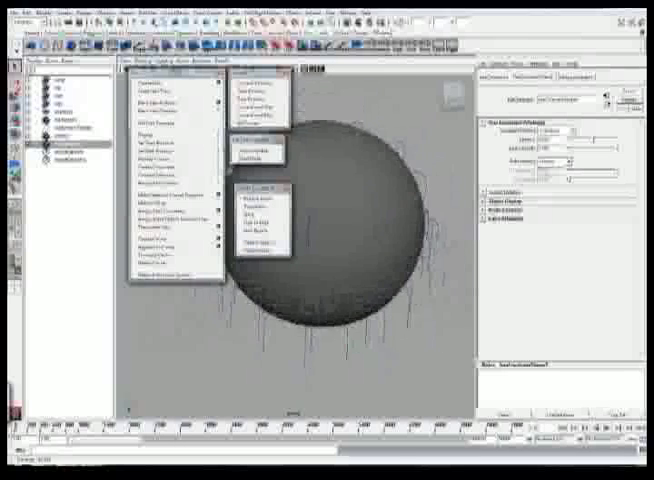
# - Select the sphere so the hair system can collide with it
pyautogui.click(265, 256)
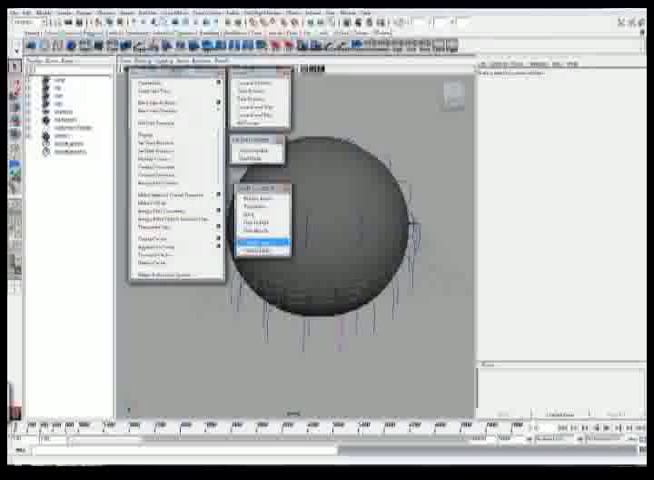
pyautogui.moveTo(262, 258)
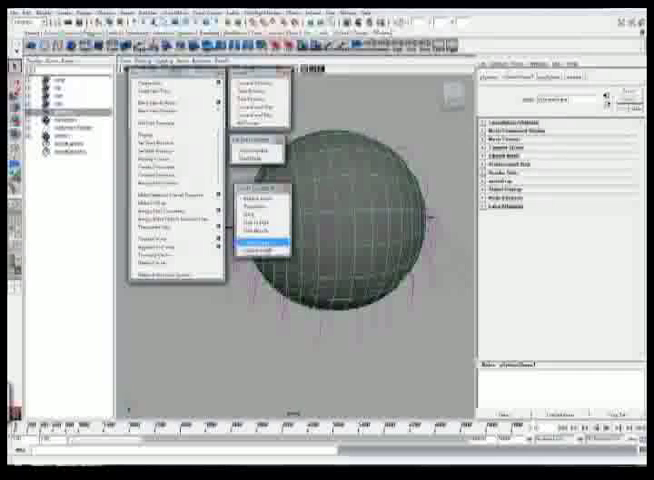
# - Select the sphere and set up its collision with the hanging hair strands
pyautogui.click(255, 245)
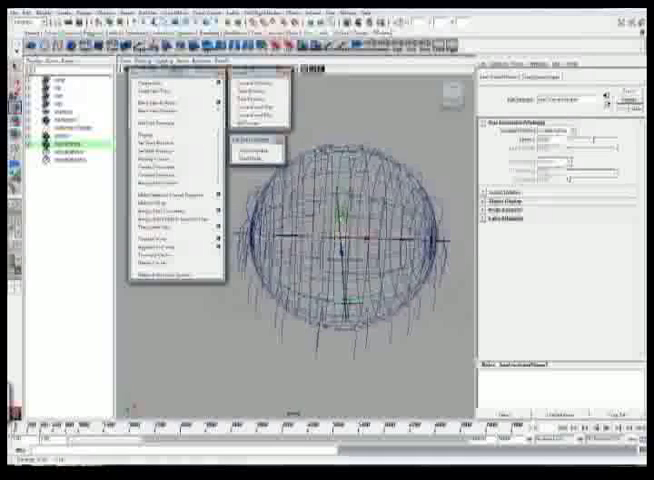
pyautogui.click(262, 82)
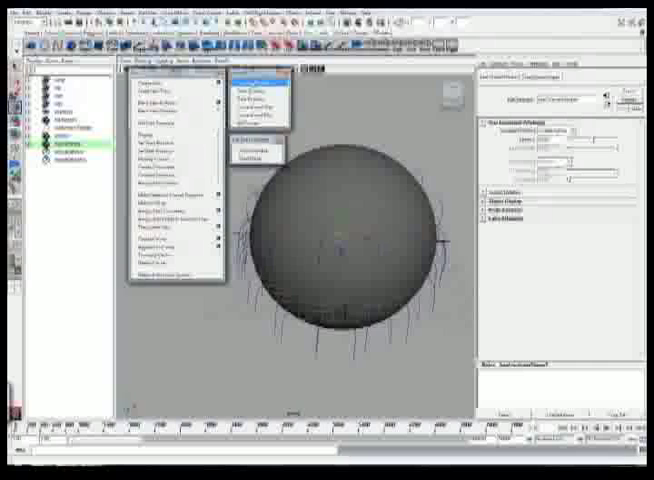